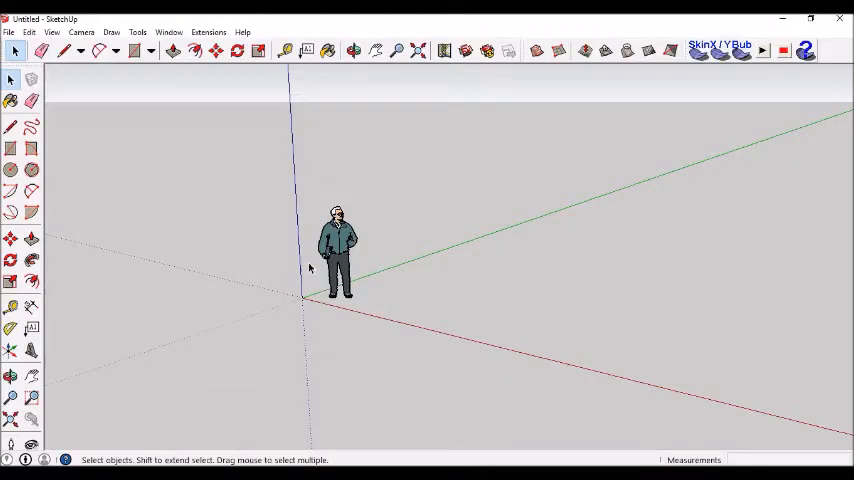
Select and delete the default Steve figure, leaving an empty scene
click(337, 250)
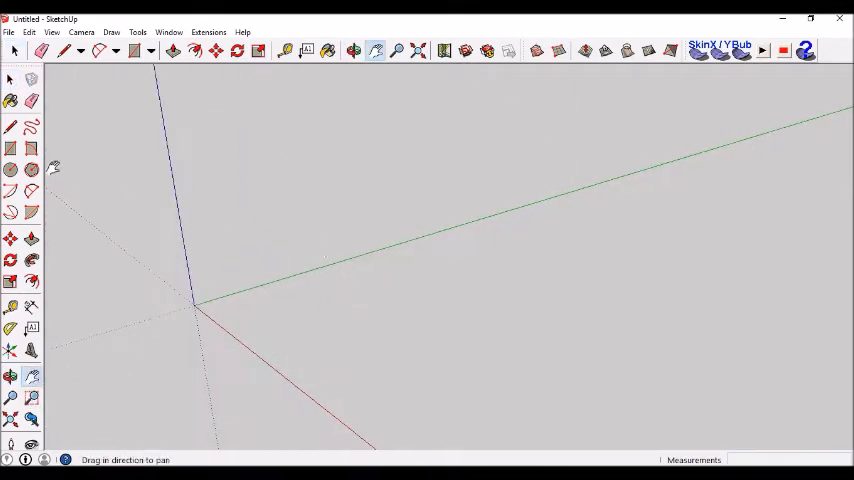
Draw the rectangular pillow base and round all four corners with arcs
click(135, 50)
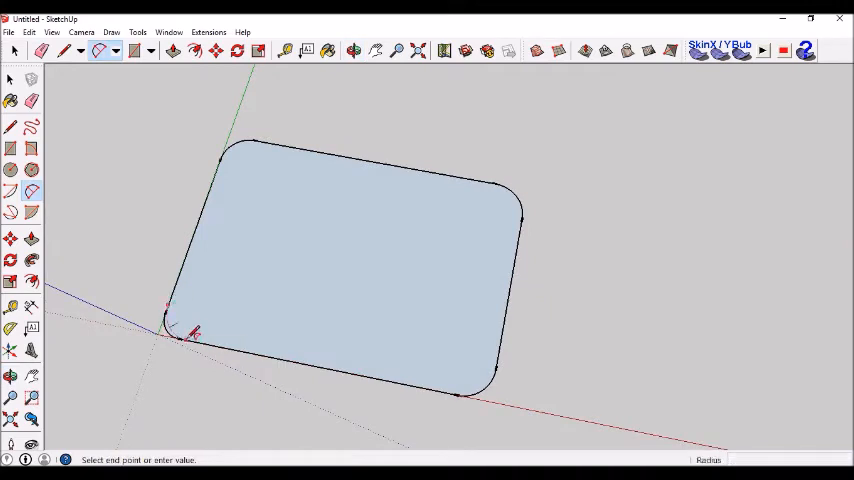
click(10, 100)
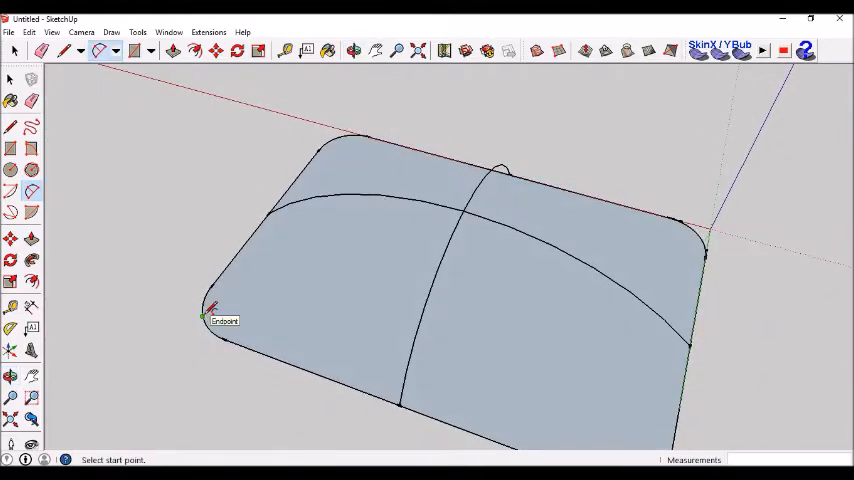
Draw upright arcs from base edge endpoints, crossing over the centre
click(203, 313)
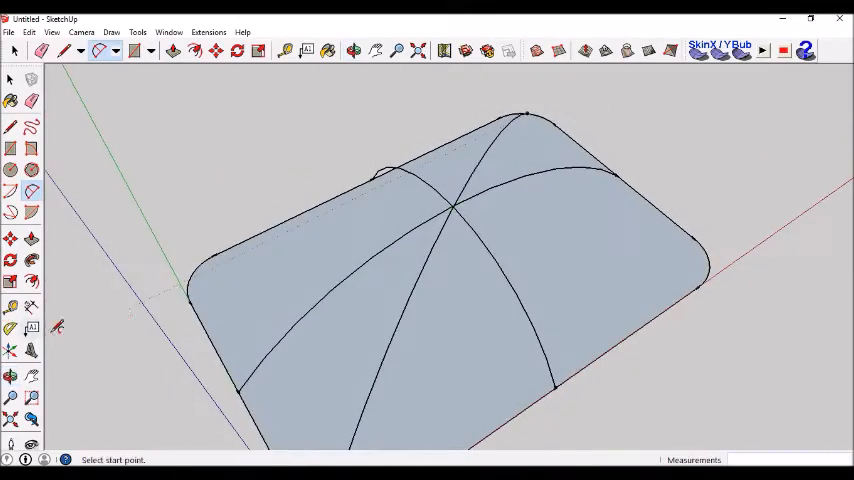
click(189, 281)
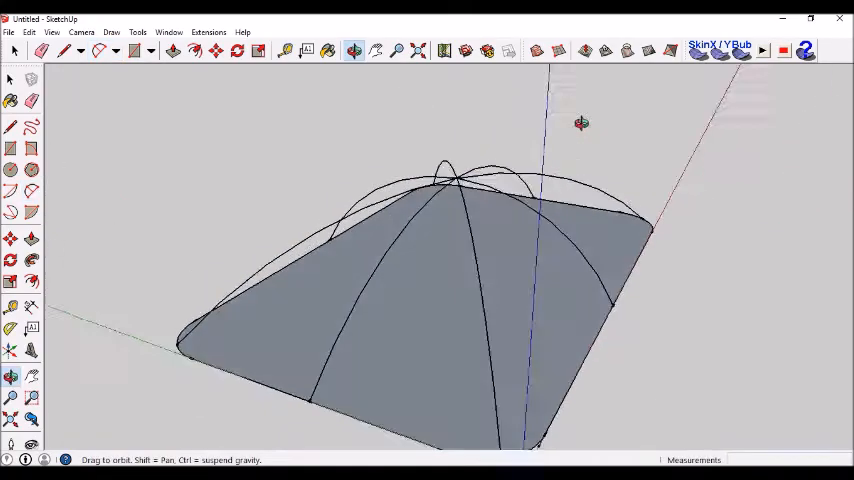
Erase the stray edge among the arc contours and inspect the arcs from ground level
drag(581, 123, 308, 163)
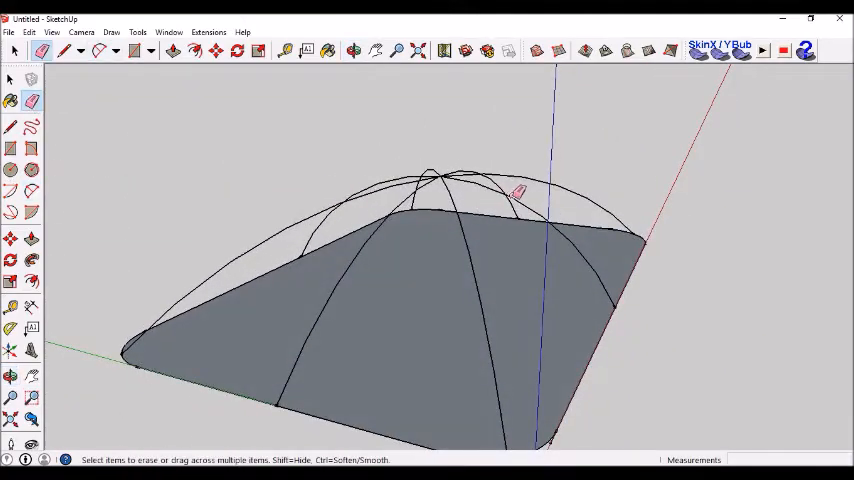
click(353, 50)
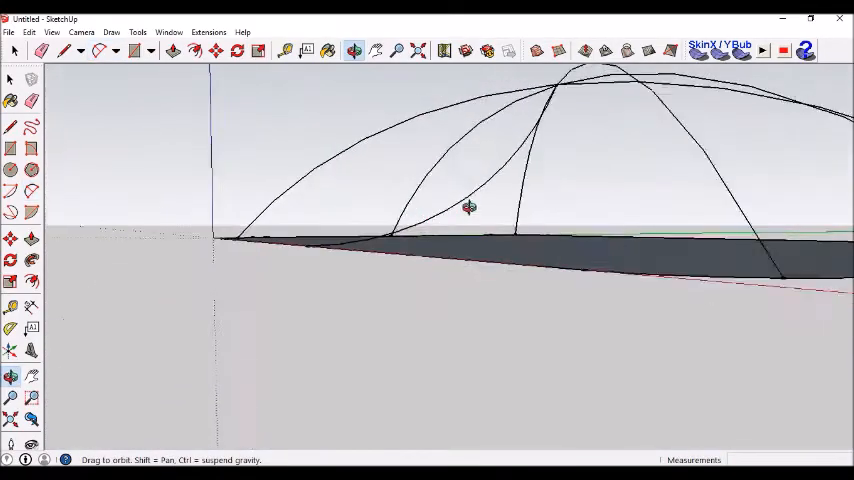
drag(470, 210, 342, 252)
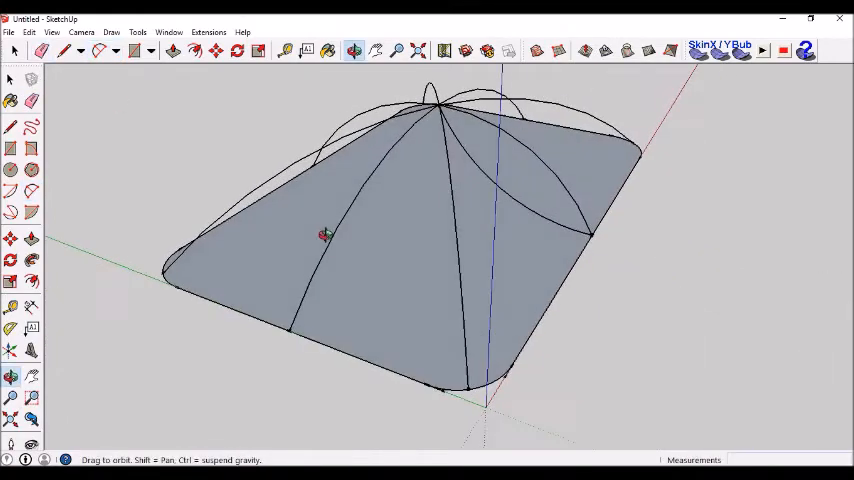
Draw the final arcs out to the rounded corners, meeting at the central peak
drag(325, 235, 424, 175)
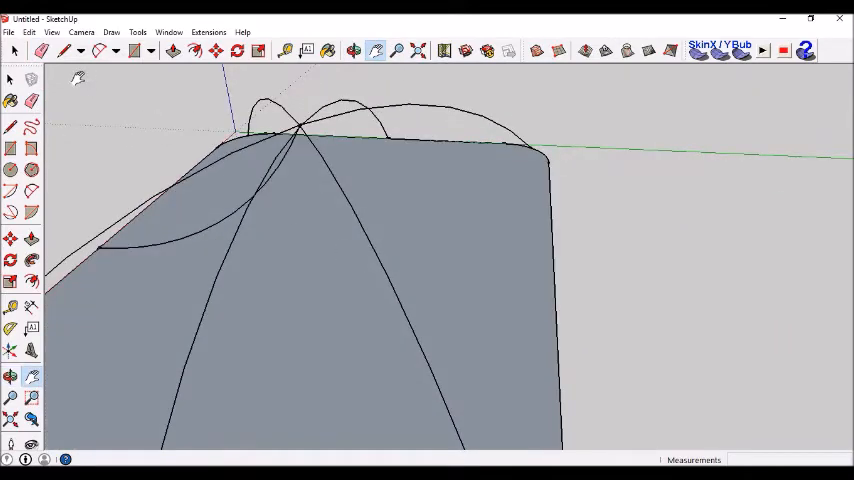
click(105, 50)
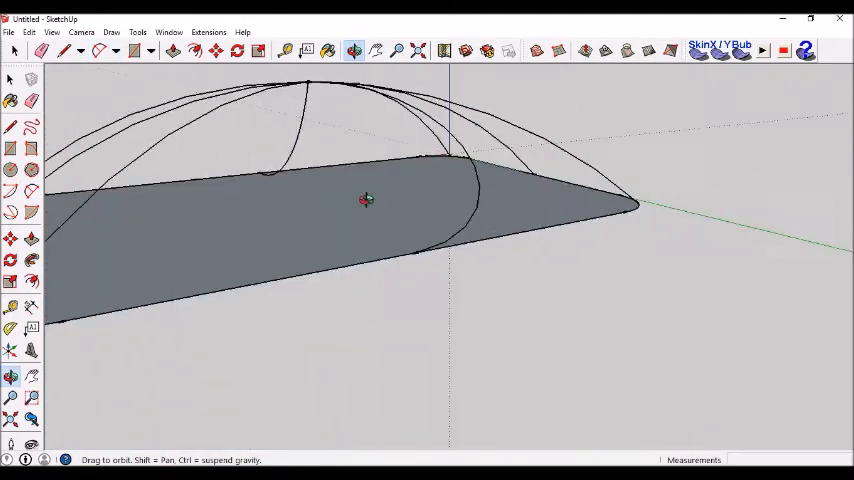
drag(367, 199, 587, 225)
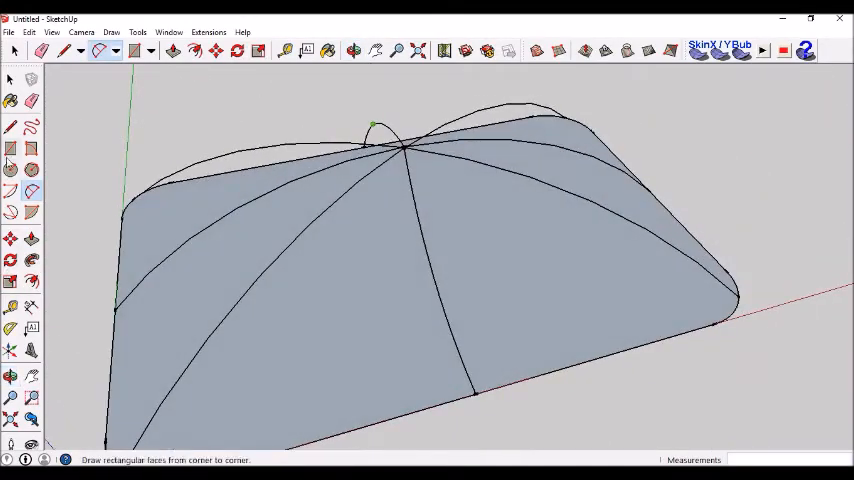
click(397, 50)
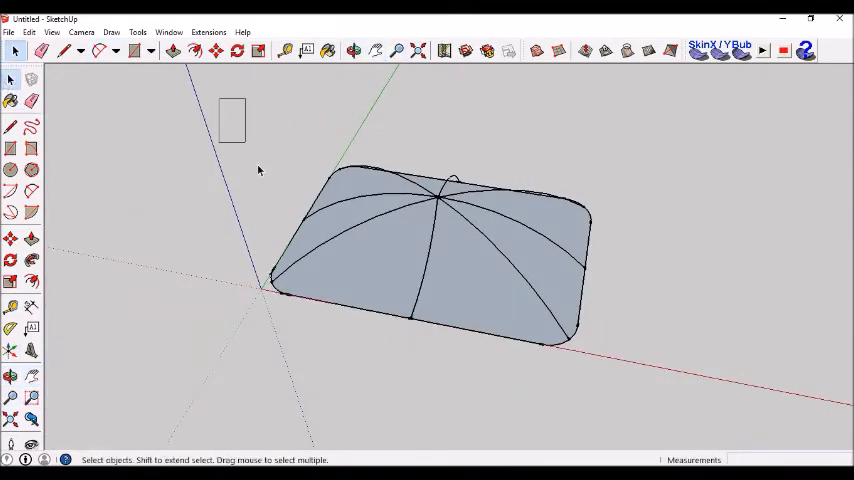
Select all contour edges and generate a Sandbox surface From Contours
click(585, 51)
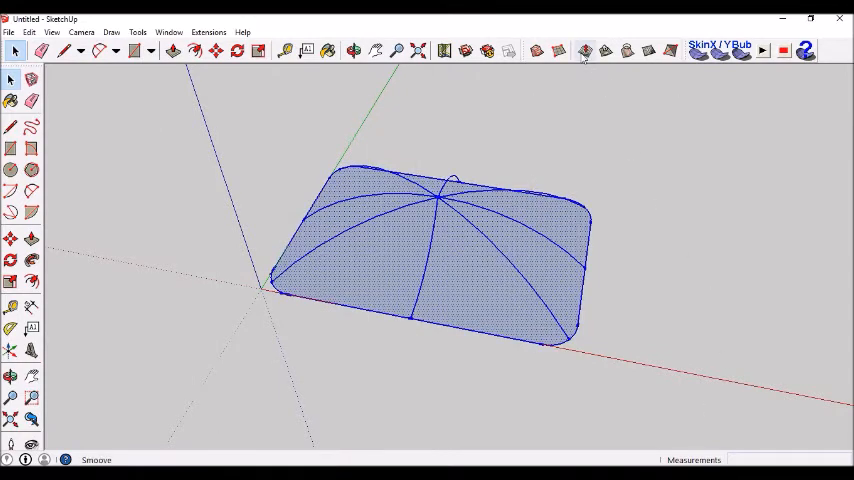
mouse_move(625, 51)
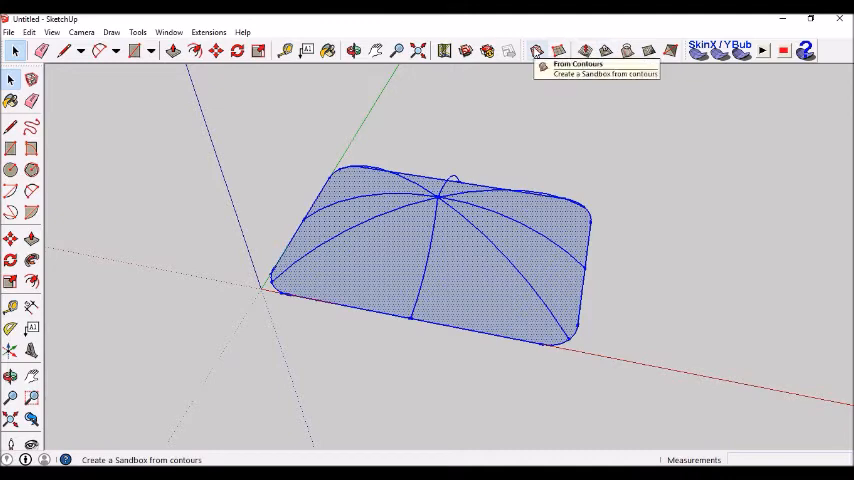
click(537, 50)
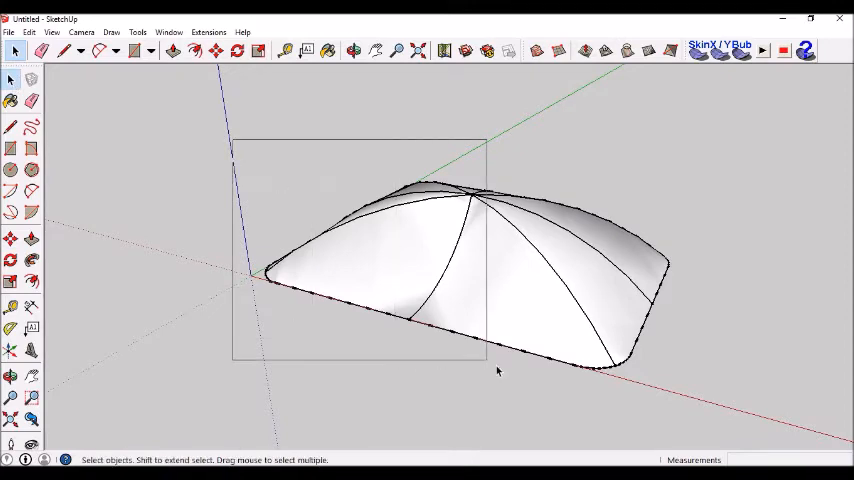
Copy the dome surface aside with Move and flip the copy along the blue axis
click(353, 50)
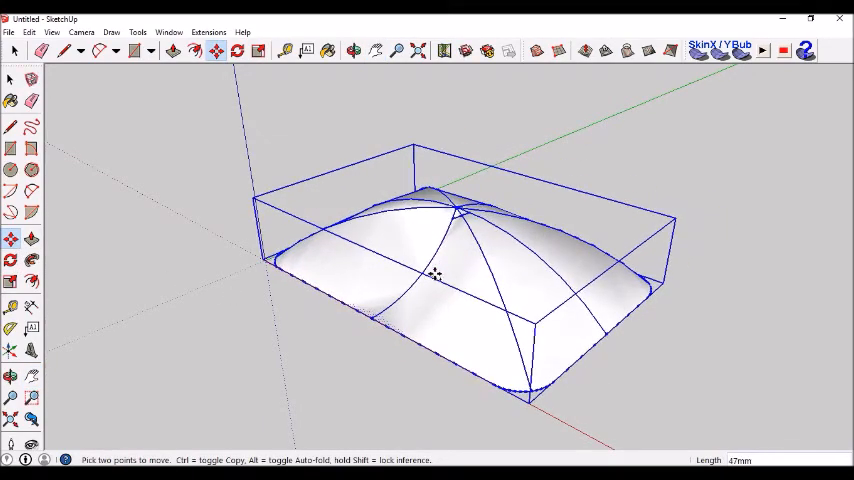
drag(437, 274, 625, 172)
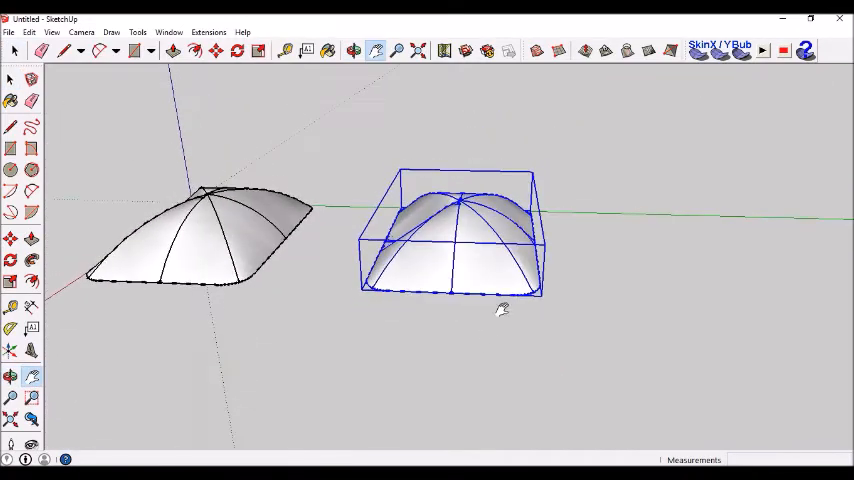
click(11, 283)
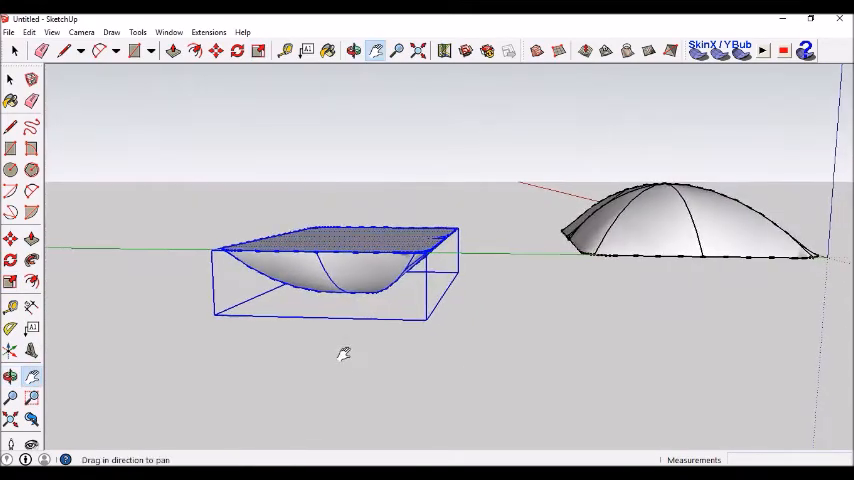
drag(344, 352, 420, 365)
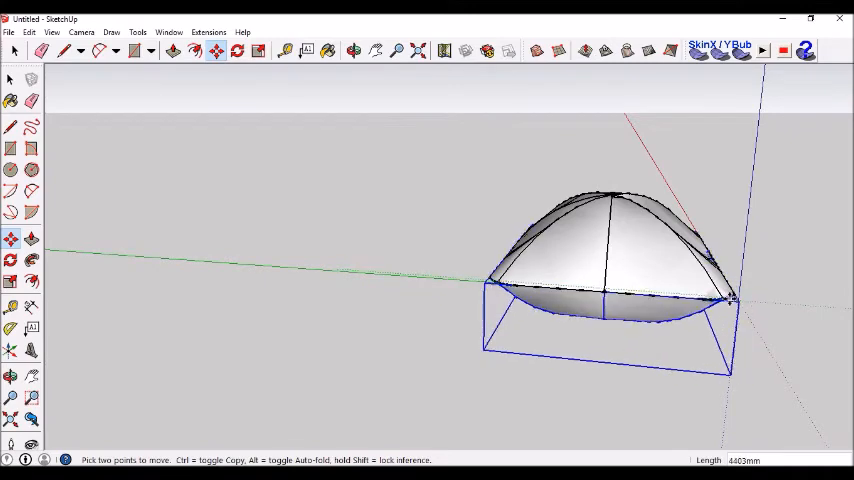
Snap the flipped half's rim onto the top dome's rim
click(168, 31)
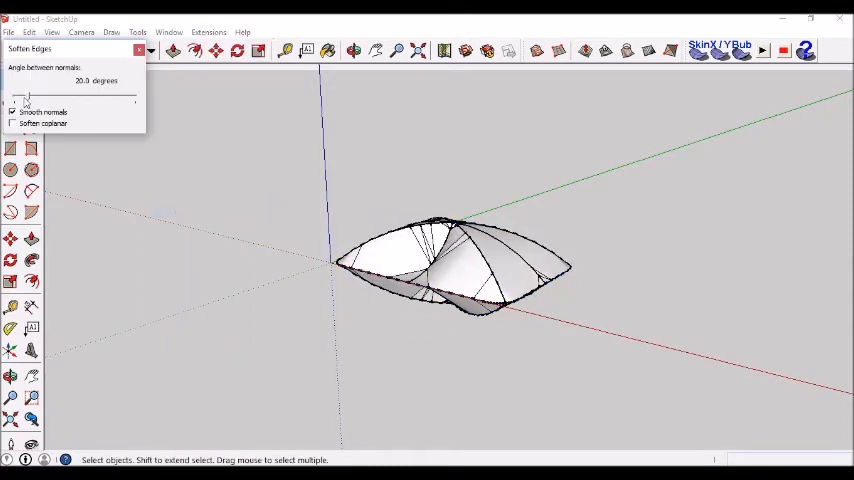
Set the Soften Edges angle to about 111 degrees and close the panel
drag(15, 100, 90, 100)
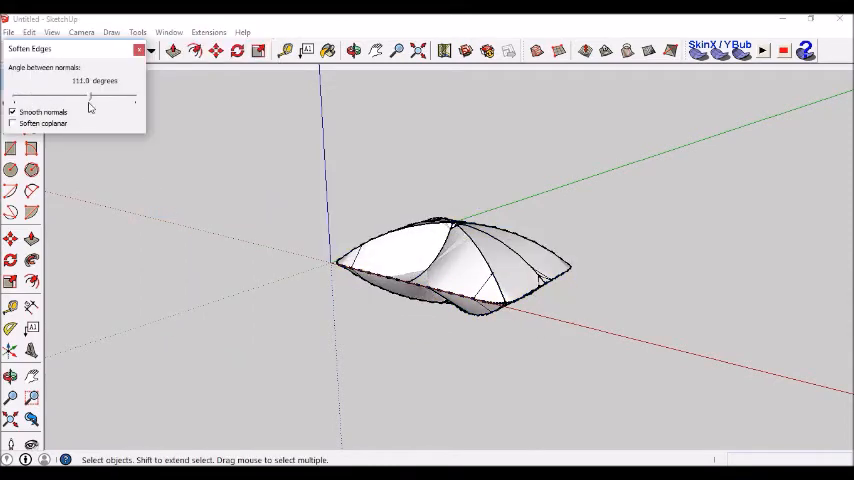
drag(92, 97, 37, 97)
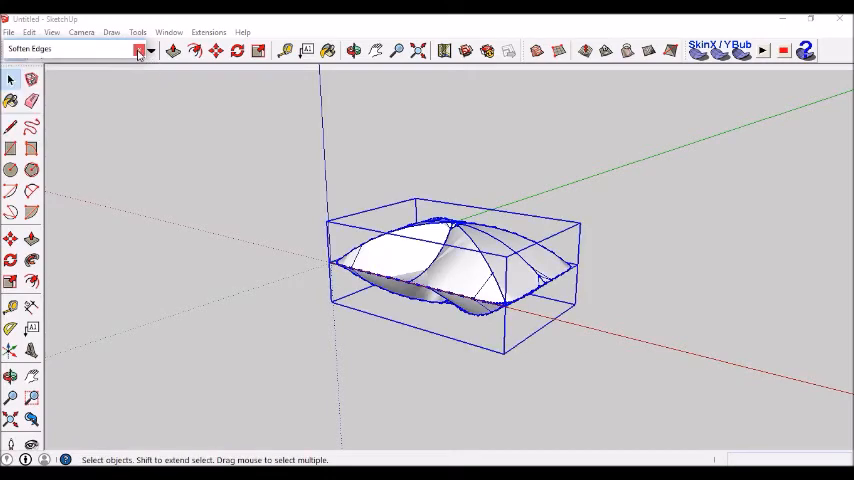
click(32, 101)
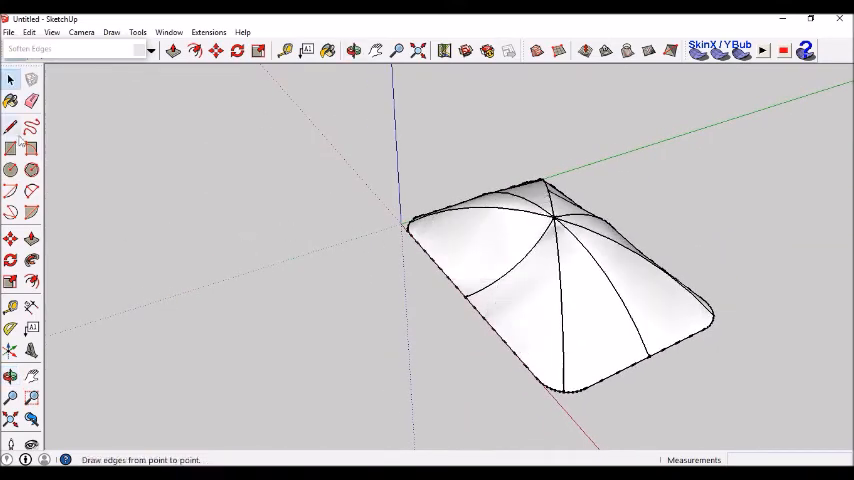
Open the Materials library and browse its category list
click(31, 101)
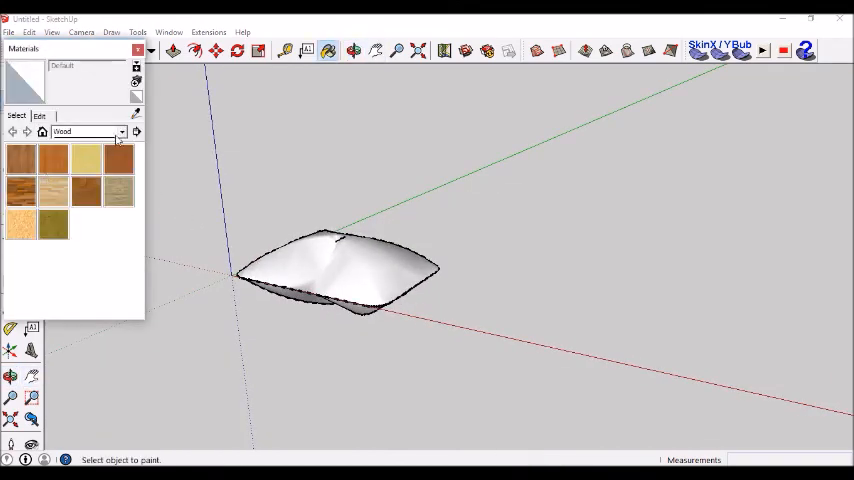
click(122, 131)
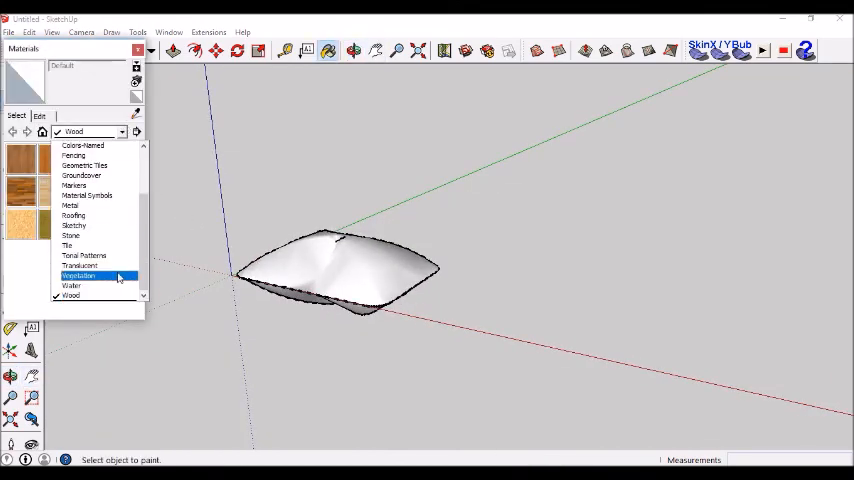